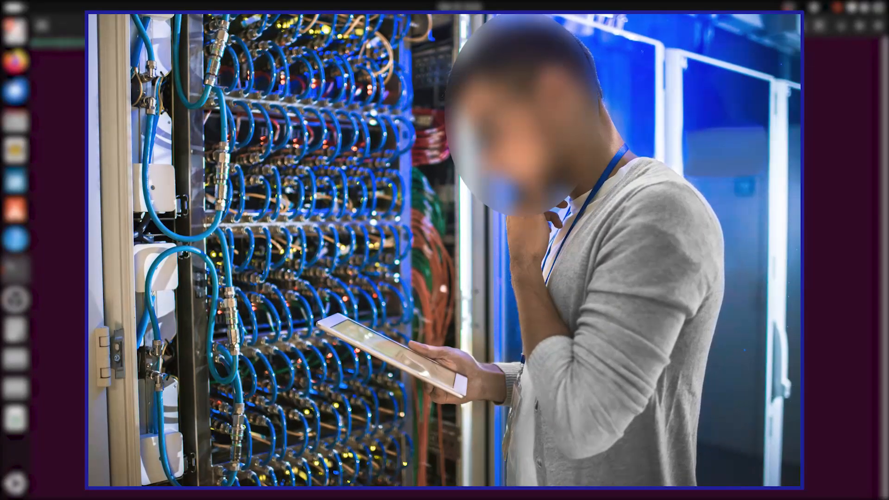
- Show the GNOME application grid from the dock's Show Apps button
{"action": "left_click", "coordinate": [16, 483]}
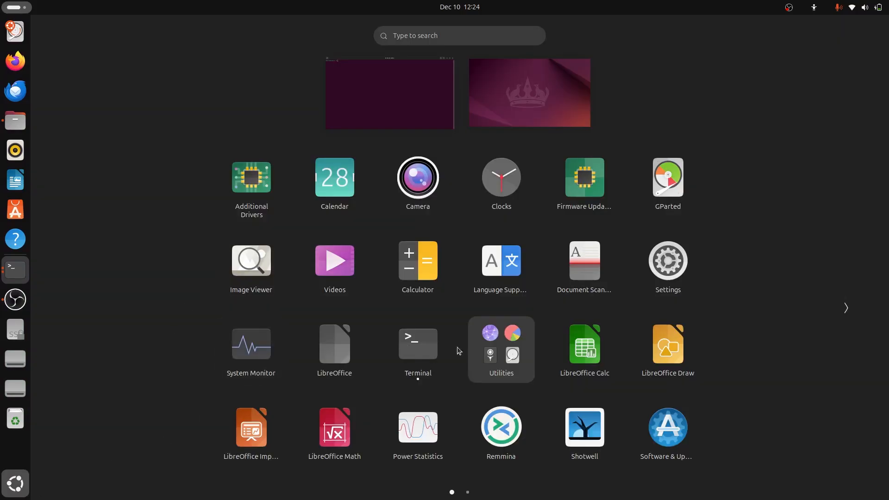
{"action": "mouse_move", "coordinate": [429, 335]}
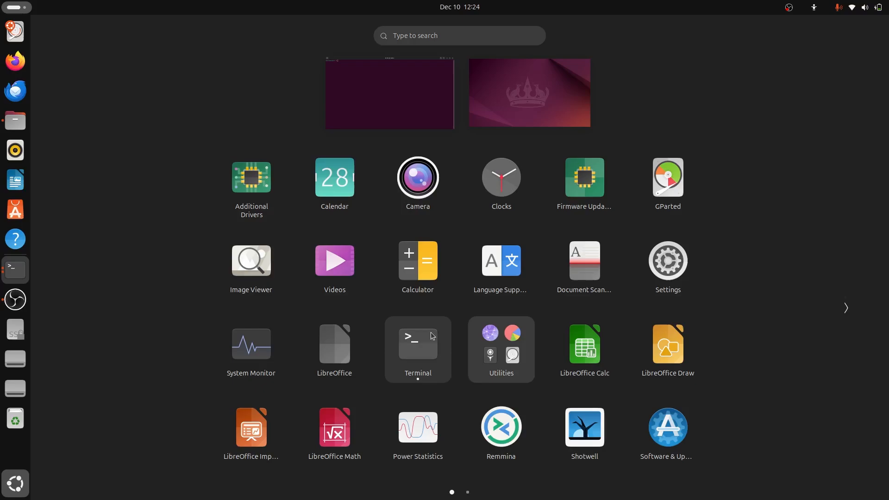
- Run 'ip addr' in Terminal and highlight the enp2s0 hardware address e8:9c:25:bf:00:fe
{"action": "left_click", "coordinate": [417, 349]}
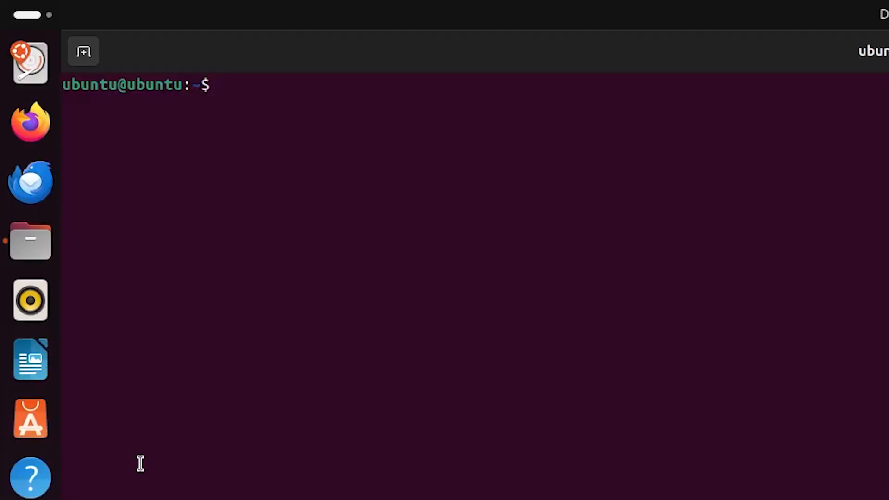
{"action": "type", "text": "ip addr"}
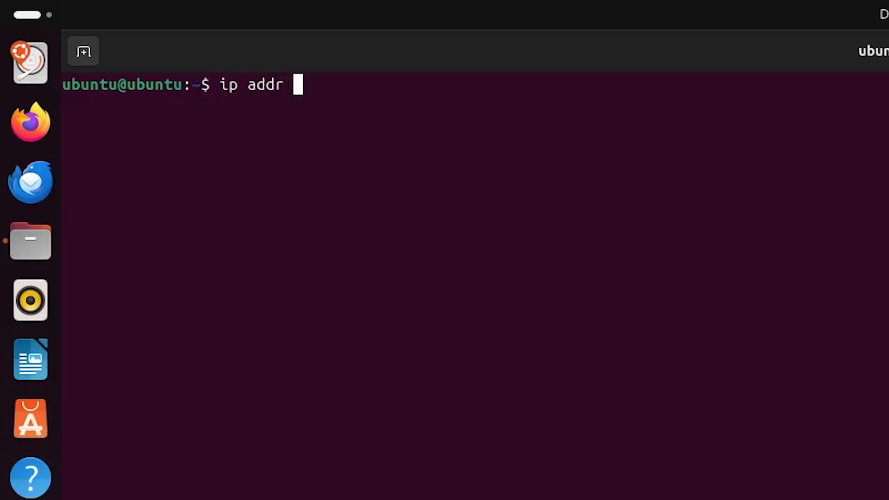
{"action": "key", "text": "Return"}
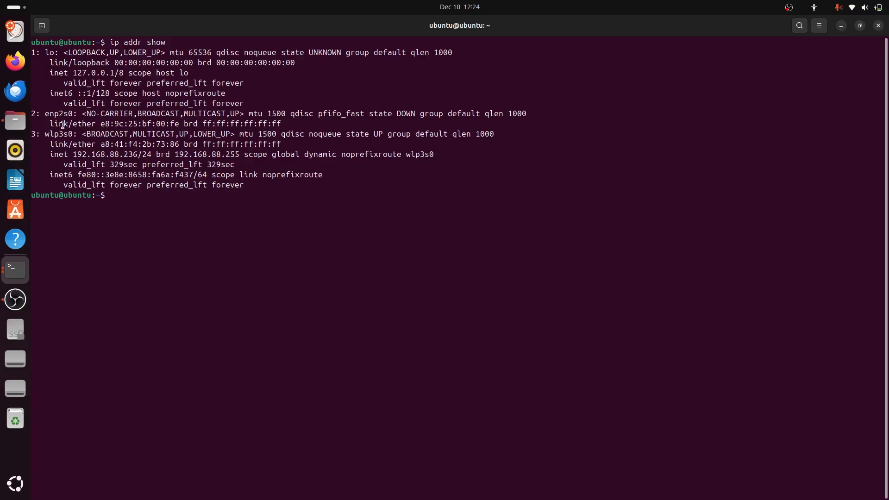
{"action": "double_click", "coordinate": [142, 123]}
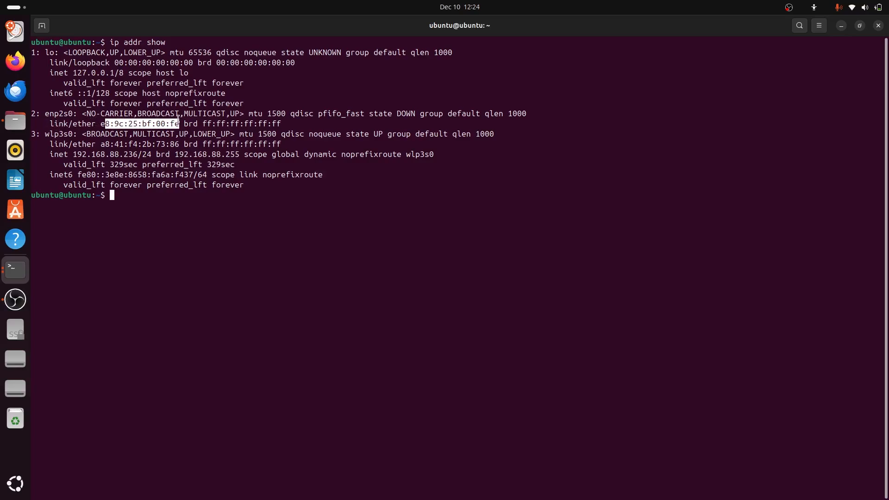
{"action": "mouse_move", "coordinate": [101, 143]}
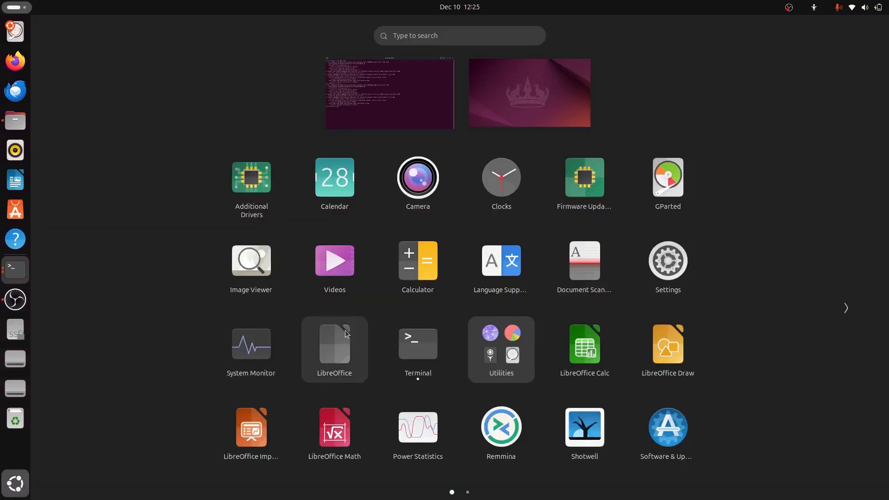
{"action": "left_click", "coordinate": [667, 260]}
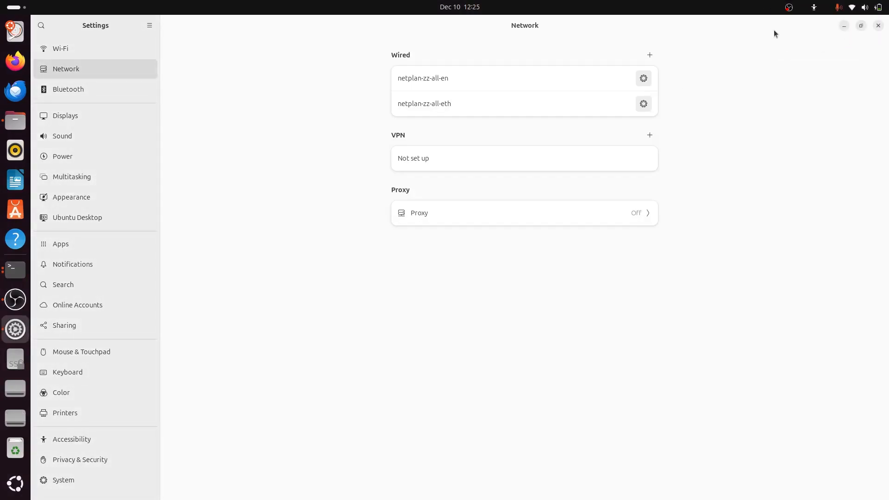
{"action": "left_click", "coordinate": [60, 48]}
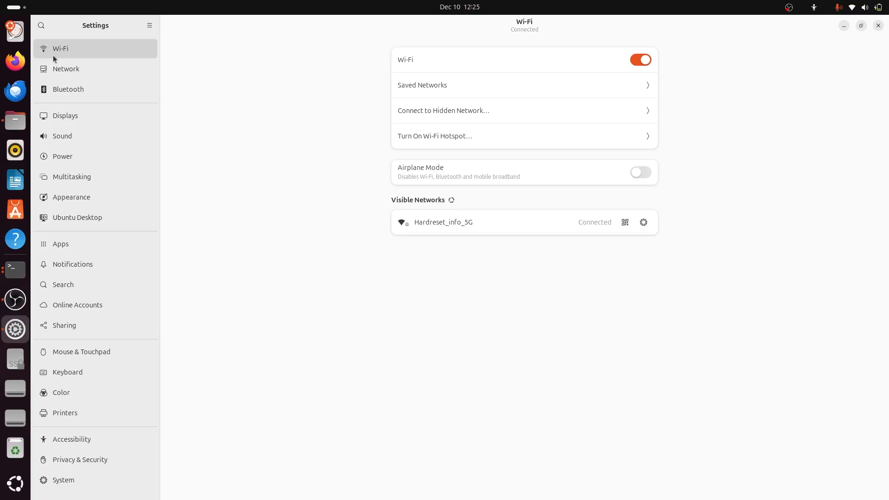
{"action": "mouse_move", "coordinate": [66, 69]}
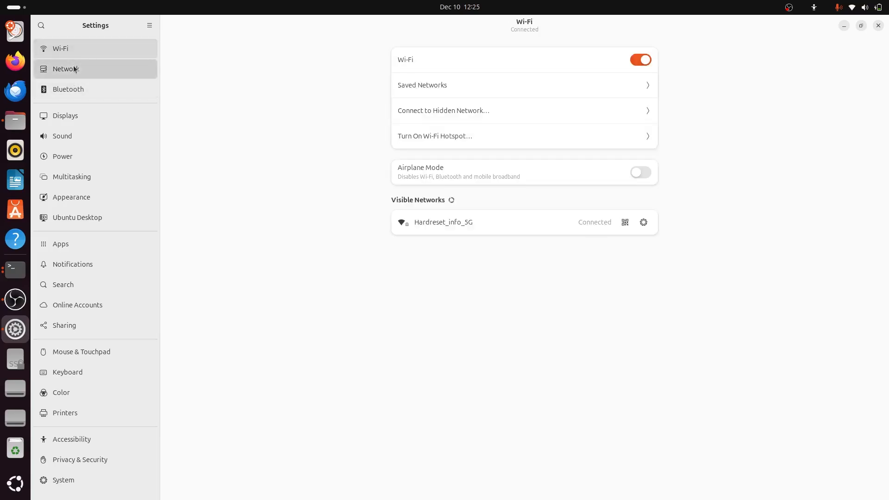
{"action": "left_click", "coordinate": [66, 69]}
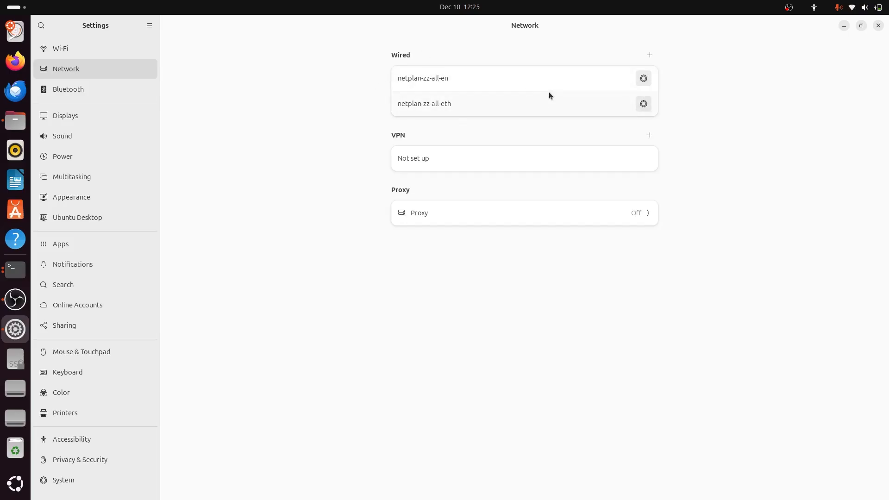
{"action": "left_click", "coordinate": [643, 78]}
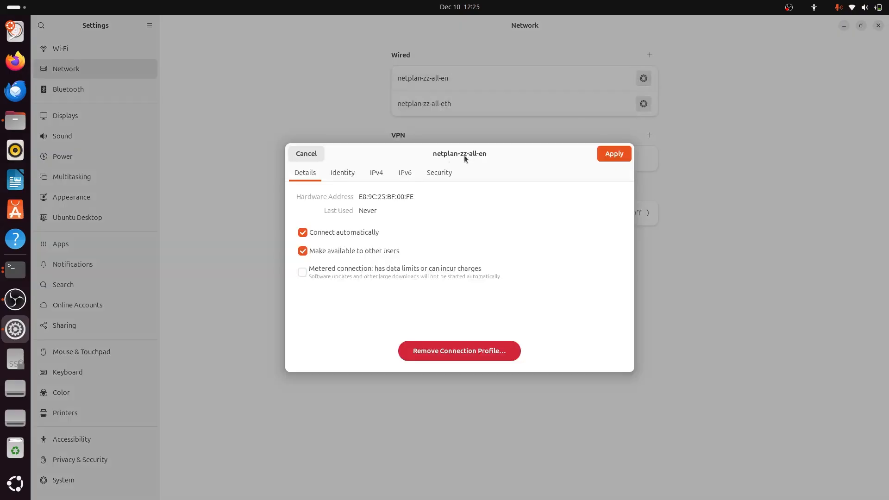
{"action": "mouse_move", "coordinate": [374, 192]}
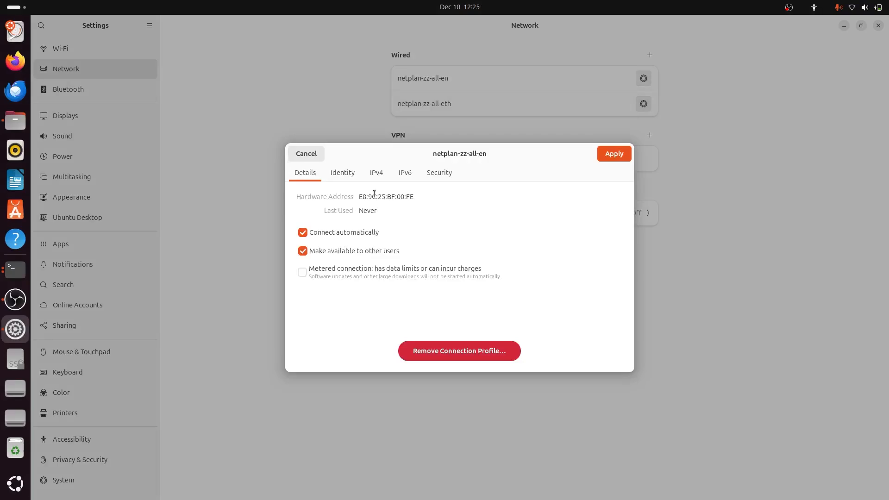
{"action": "left_click", "coordinate": [305, 153]}
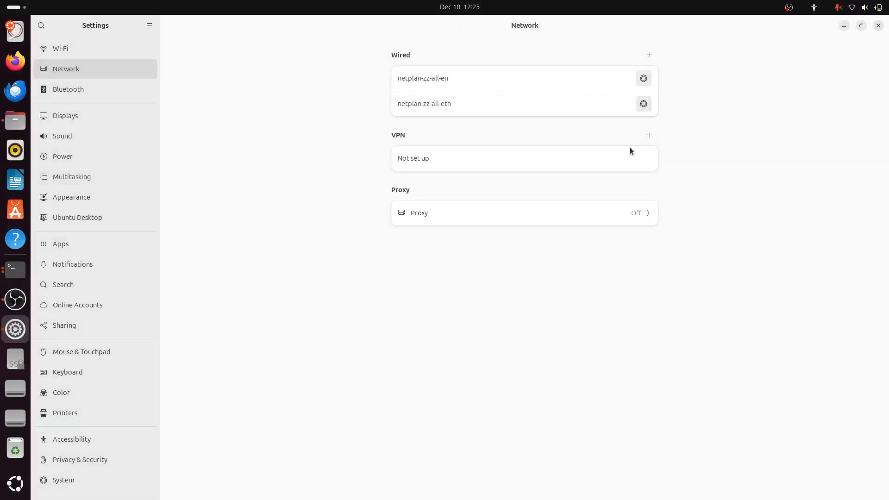
- View the Wi-Fi network Hardreset_info_5G details showing hardware address A8:41:F4:2B:73:86
{"action": "left_click", "coordinate": [643, 103]}
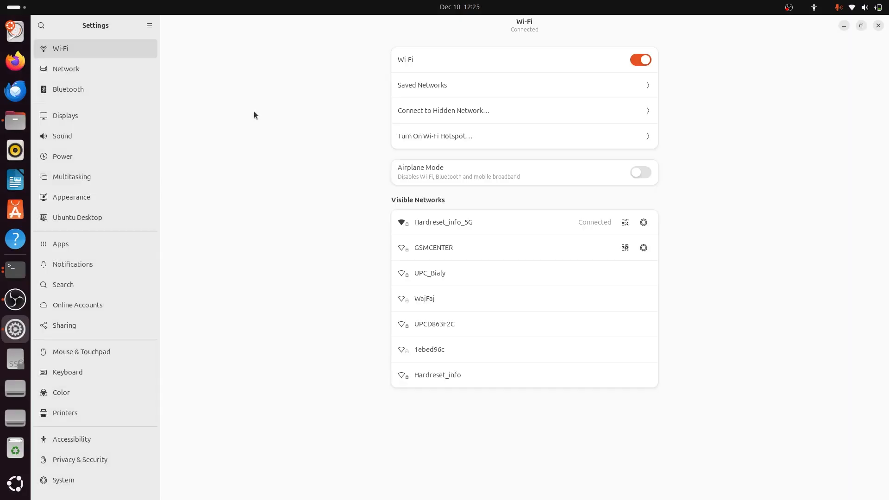
{"action": "mouse_move", "coordinate": [102, 67]}
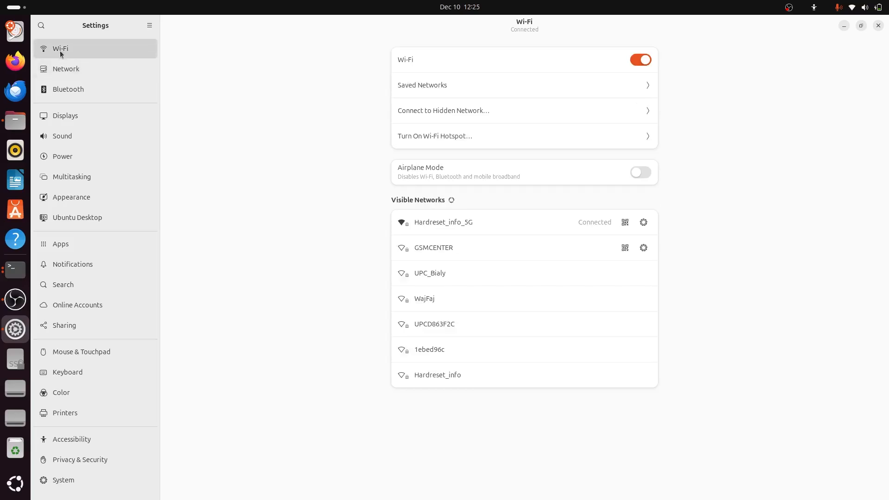
{"action": "mouse_move", "coordinate": [512, 160]}
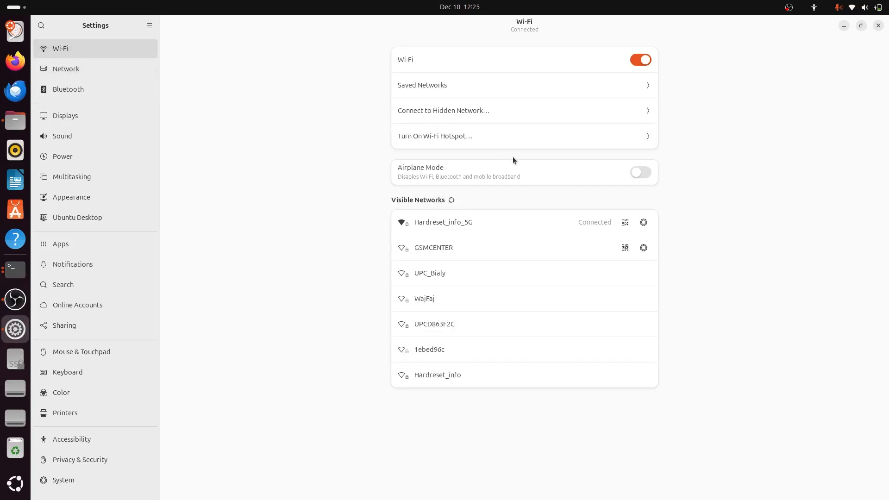
{"action": "mouse_move", "coordinate": [579, 187]}
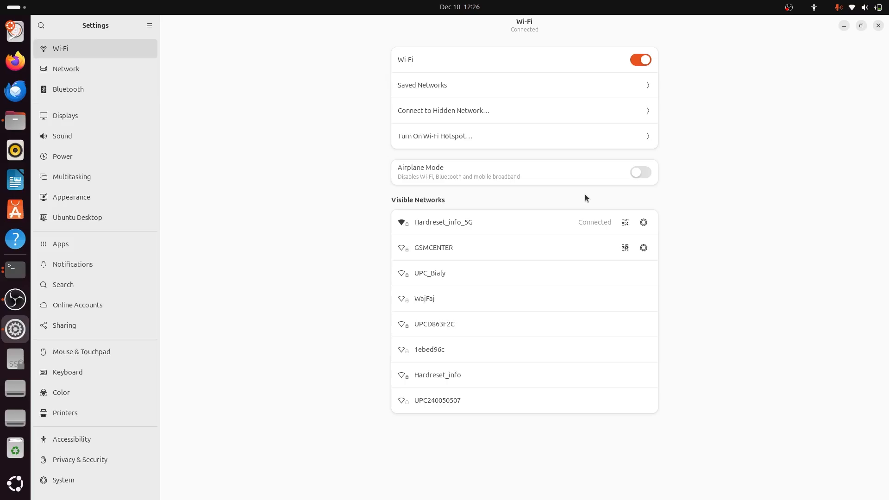
{"action": "mouse_move", "coordinate": [642, 222]}
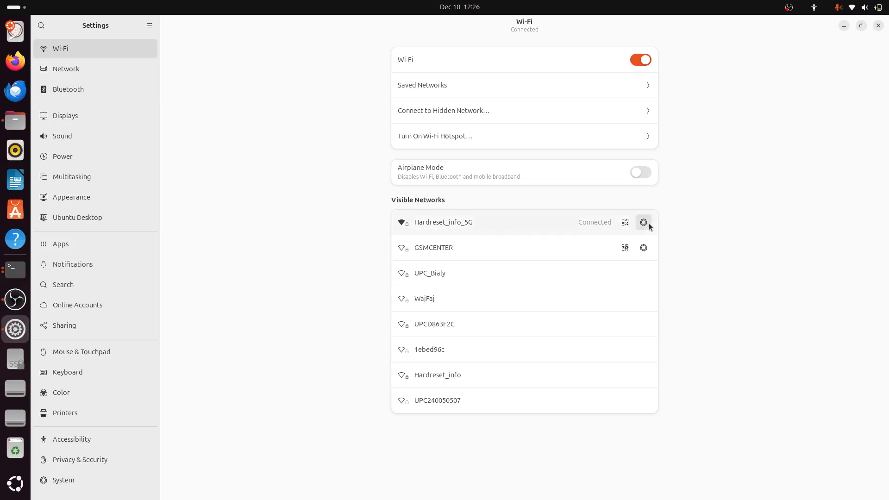
{"action": "left_click", "coordinate": [642, 222]}
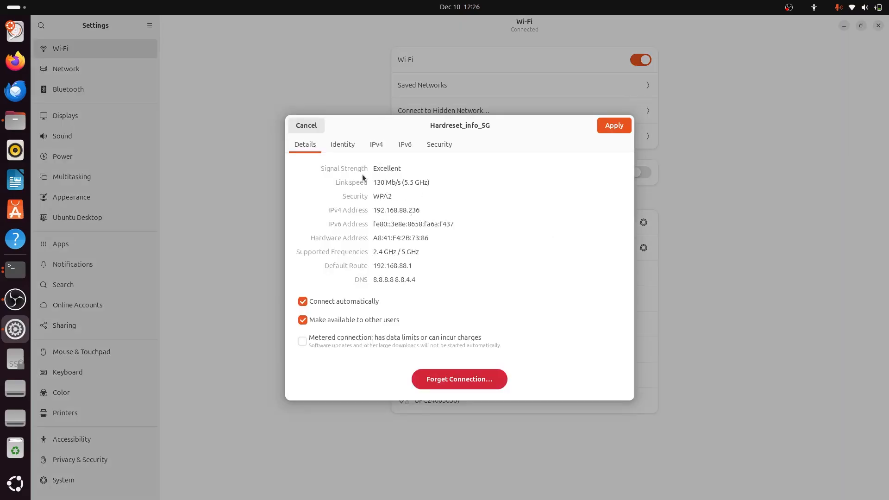
{"action": "mouse_move", "coordinate": [329, 239]}
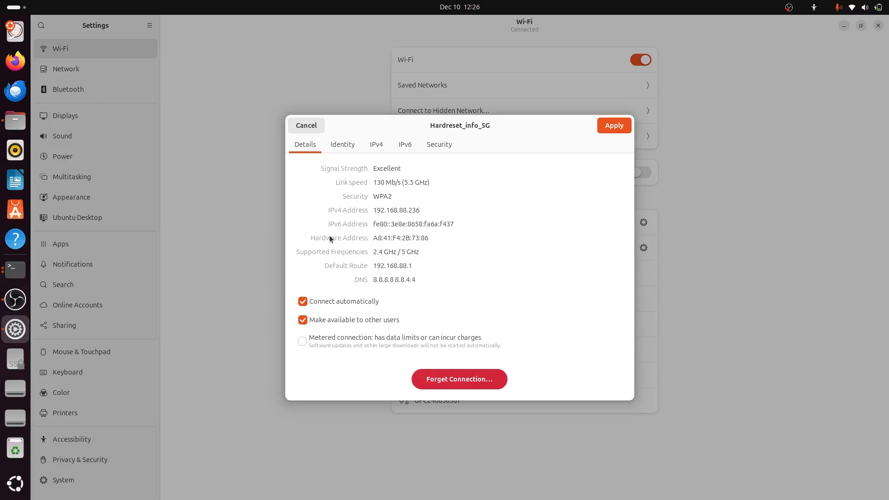
{"action": "mouse_move", "coordinate": [304, 241]}
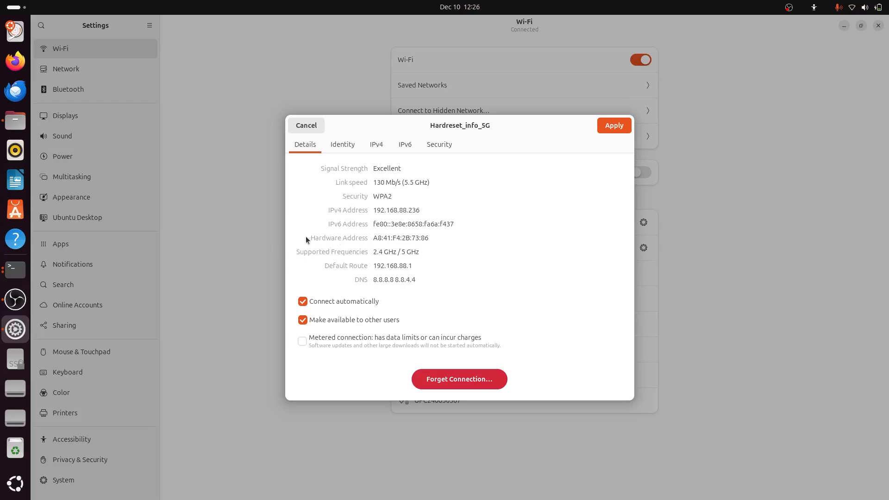
{"action": "mouse_move", "coordinate": [376, 238]}
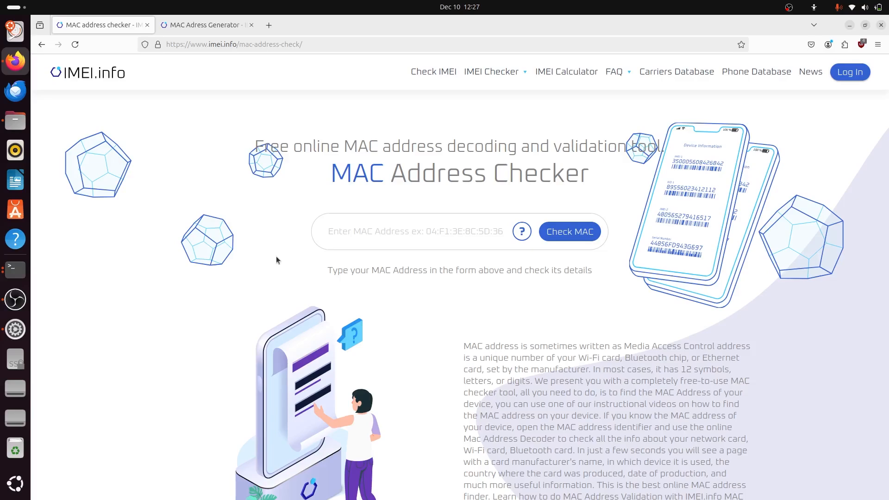
- Submit A8:41:F4:2B:73:86 to the IMEI.info MAC Address Checker, passing the human verification
{"action": "type", "text": "A8:41:F4:2B:73:86"}
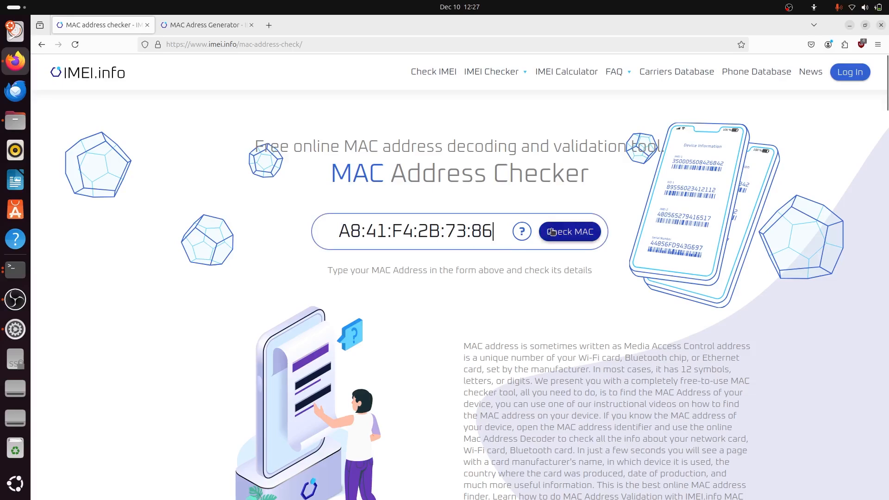
{"action": "left_click", "coordinate": [569, 231]}
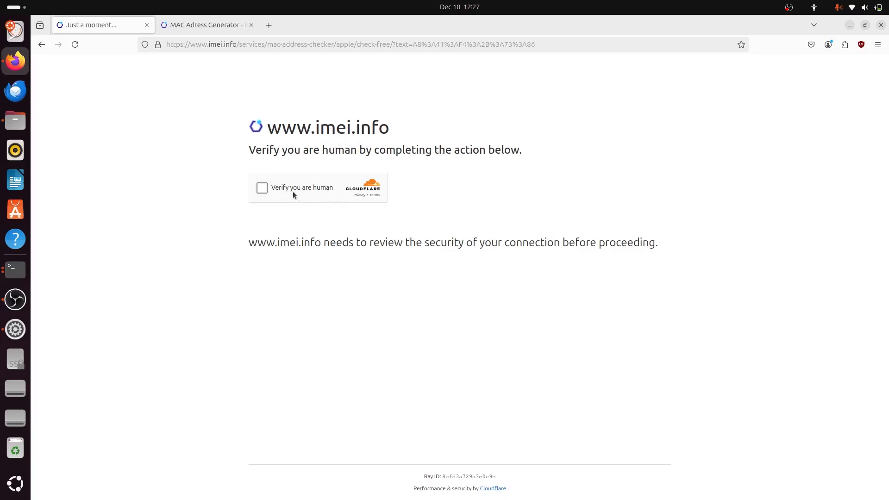
{"action": "left_click", "coordinate": [262, 188]}
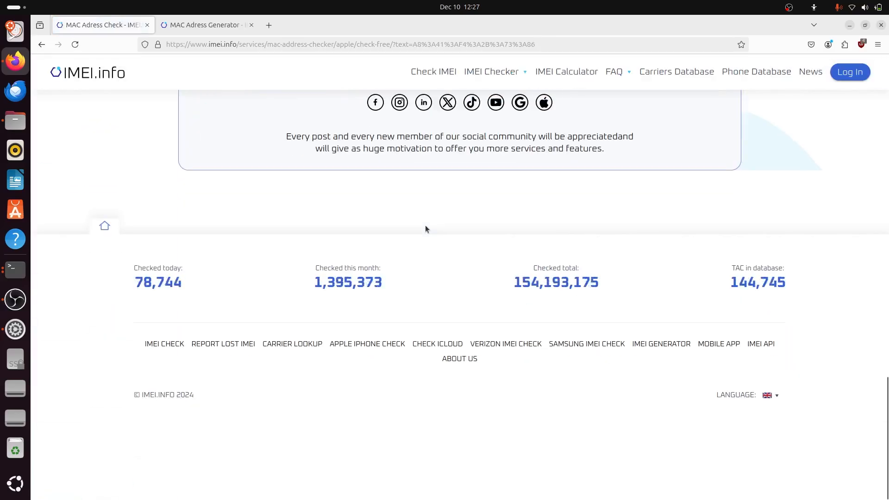
{"action": "scroll", "scroll_direction": "up", "scroll_amount": 3}
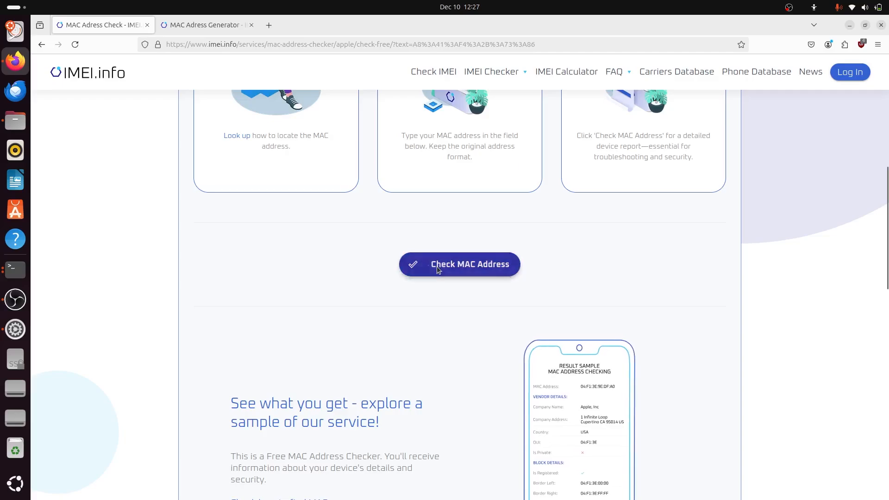
{"action": "left_click", "coordinate": [458, 263]}
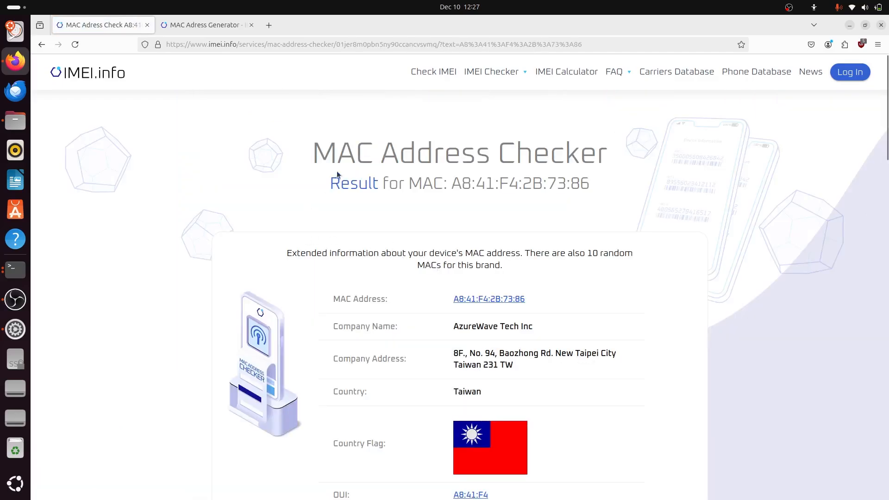
- Review the AzureWave Tech Inc, Taiwan result with its random MACs, then go to the MAC Address Generator
{"action": "scroll", "scroll_direction": "down", "scroll_amount": 3}
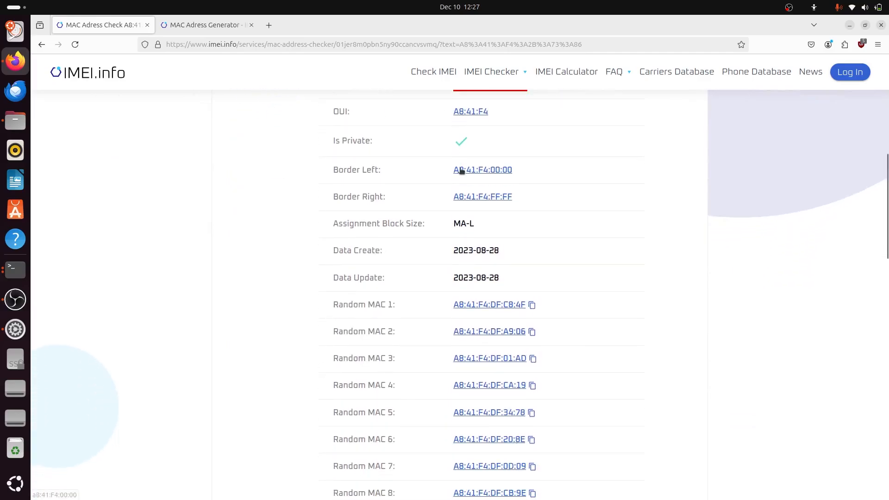
{"action": "scroll", "scroll_direction": "up", "scroll_amount": 3}
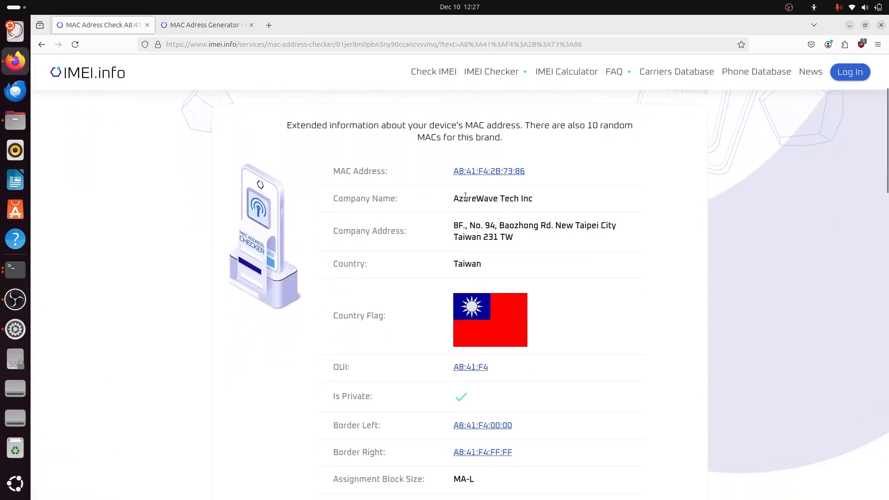
{"action": "mouse_move", "coordinate": [433, 175]}
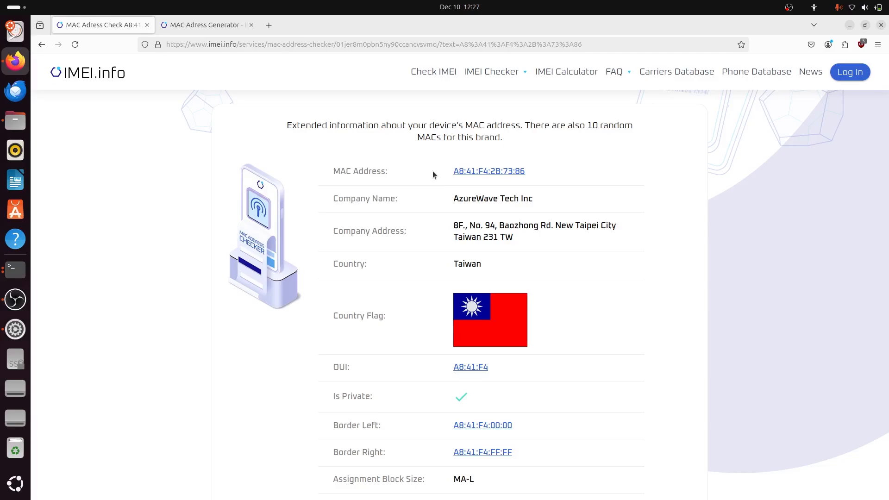
{"action": "mouse_move", "coordinate": [415, 208]}
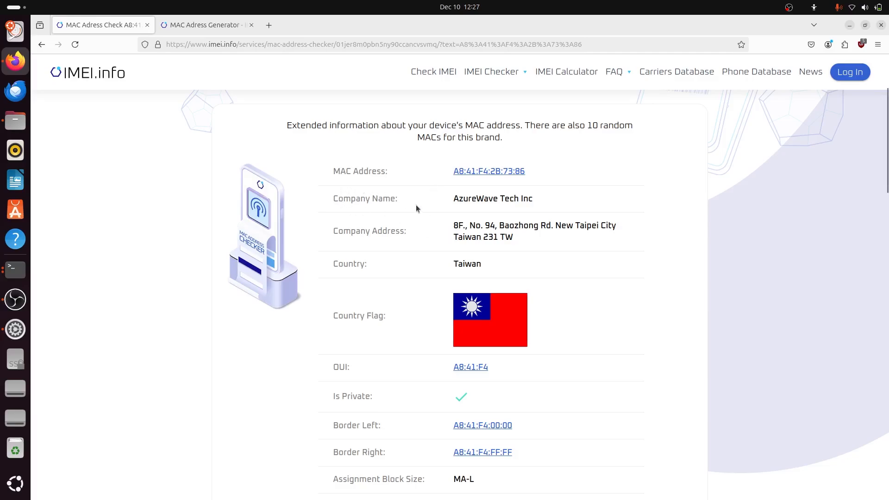
{"action": "mouse_move", "coordinate": [399, 183]}
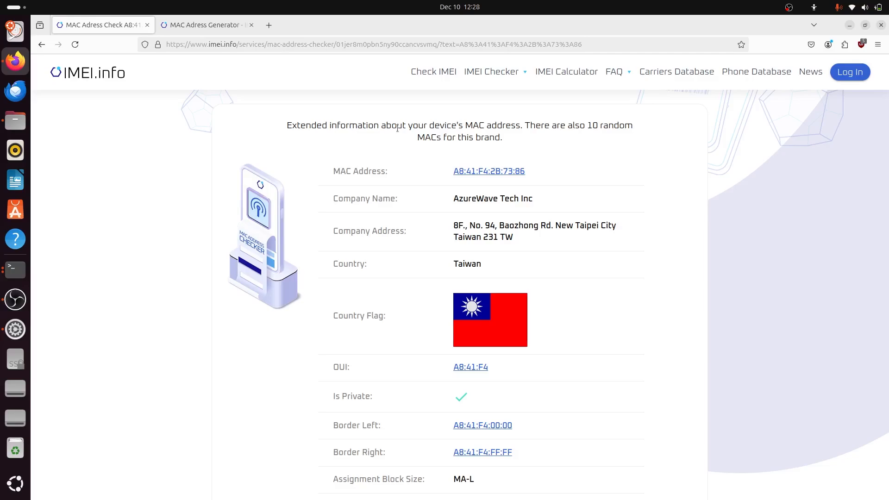
{"action": "mouse_move", "coordinate": [415, 301]}
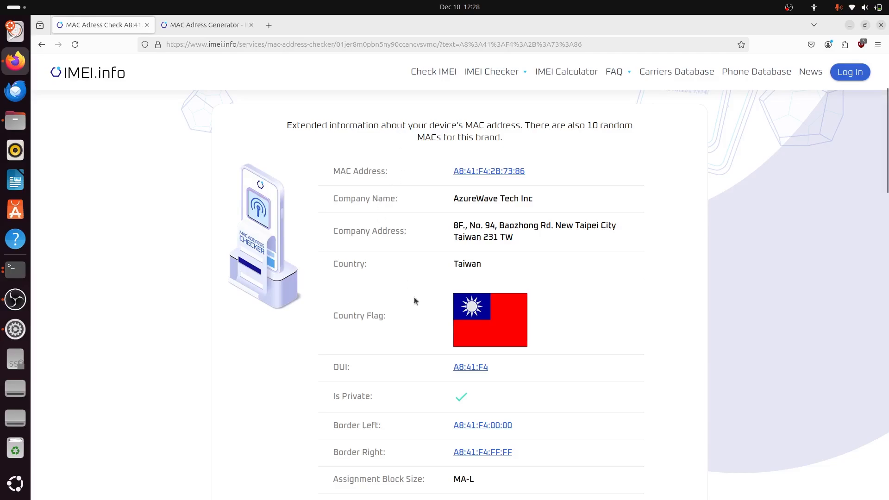
{"action": "mouse_move", "coordinate": [466, 284]}
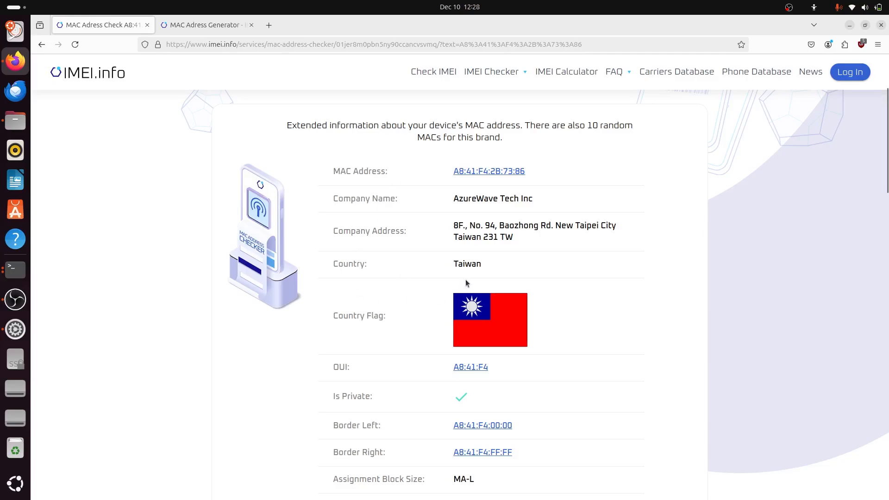
{"action": "scroll", "scroll_direction": "down", "scroll_amount": 3}
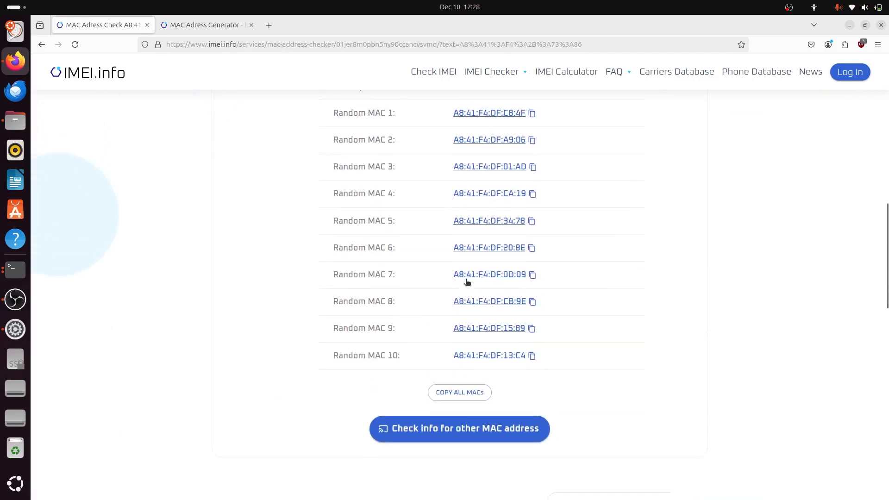
{"action": "mouse_move", "coordinate": [428, 245]}
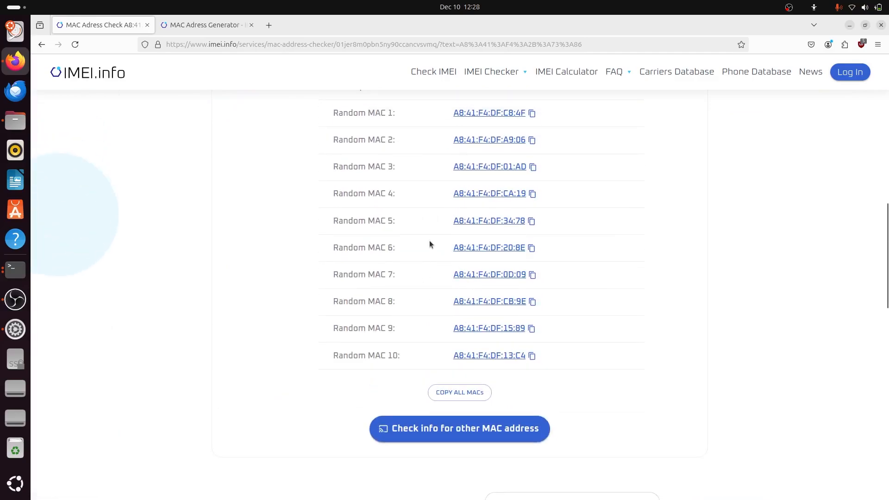
{"action": "mouse_move", "coordinate": [452, 181]}
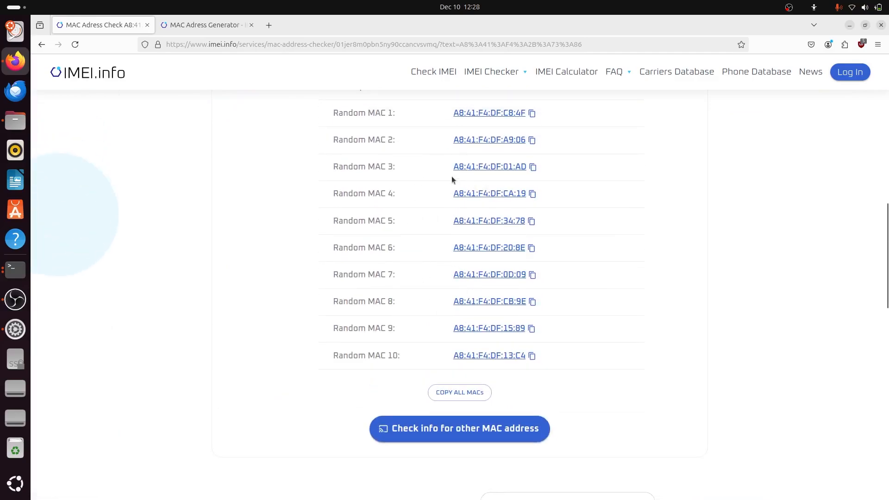
{"action": "scroll", "scroll_direction": "up", "scroll_amount": 3}
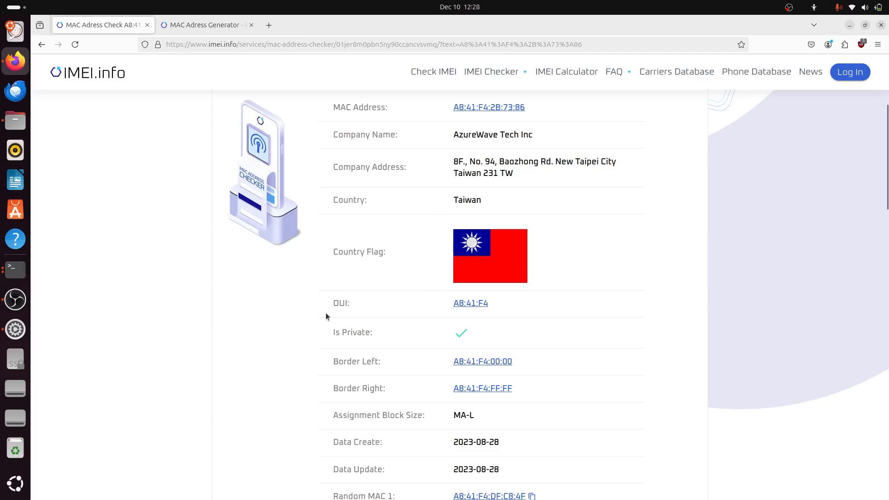
{"action": "left_click", "coordinate": [204, 24]}
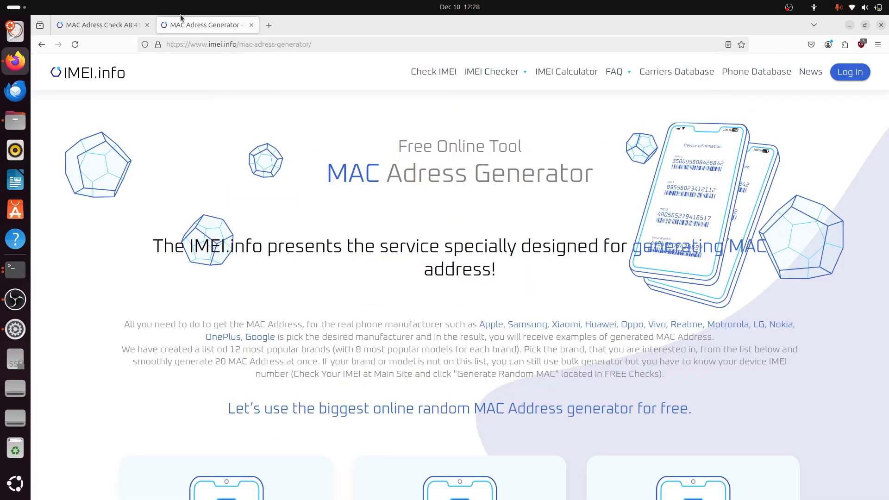
{"action": "mouse_move", "coordinate": [259, 118]}
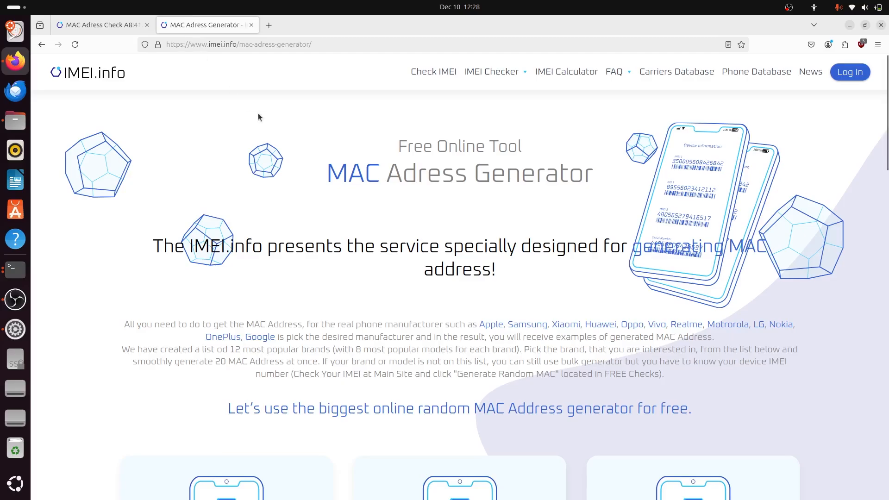
- Scroll the generator page to the brand cards and locate the OPPO MAC Addresses Generator
{"action": "scroll", "scroll_direction": "down", "scroll_amount": 3}
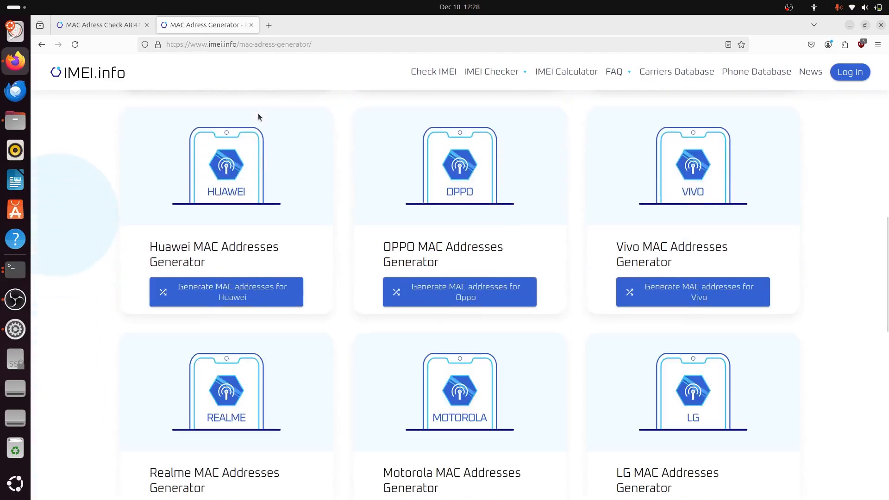
{"action": "scroll", "scroll_direction": "up", "scroll_amount": 3}
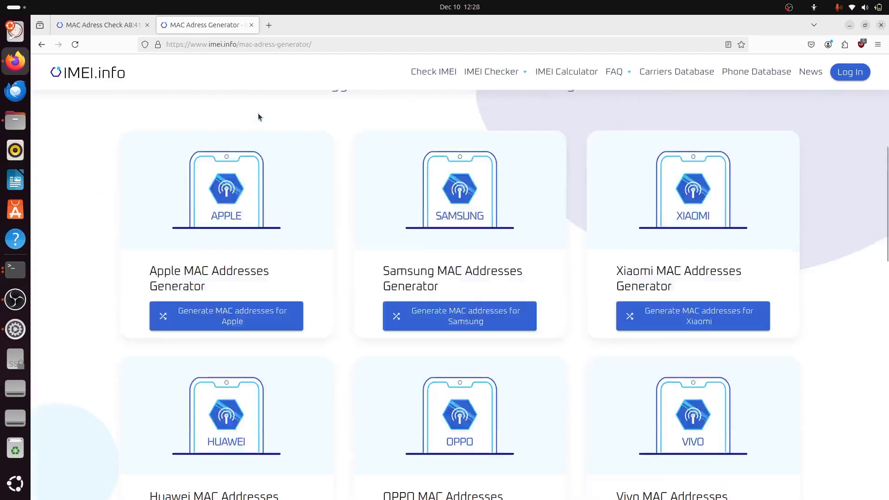
{"action": "scroll", "scroll_direction": "down", "scroll_amount": 3}
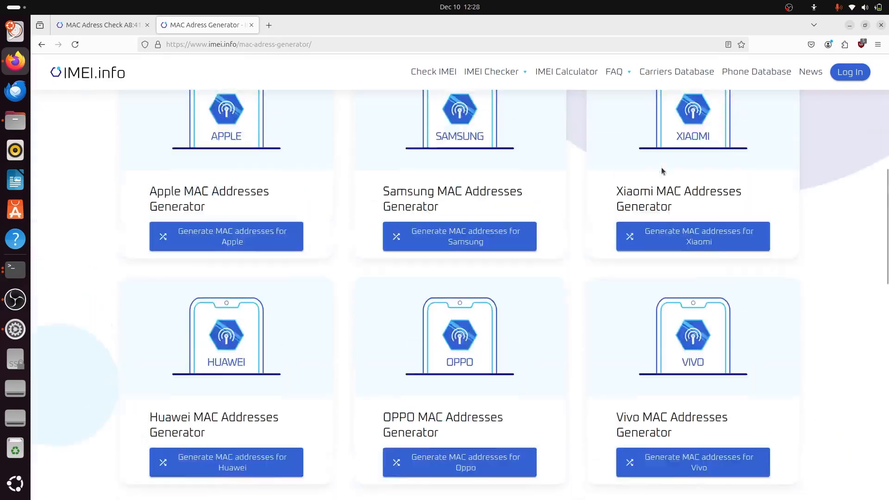
{"action": "scroll", "scroll_direction": "up", "scroll_amount": 3}
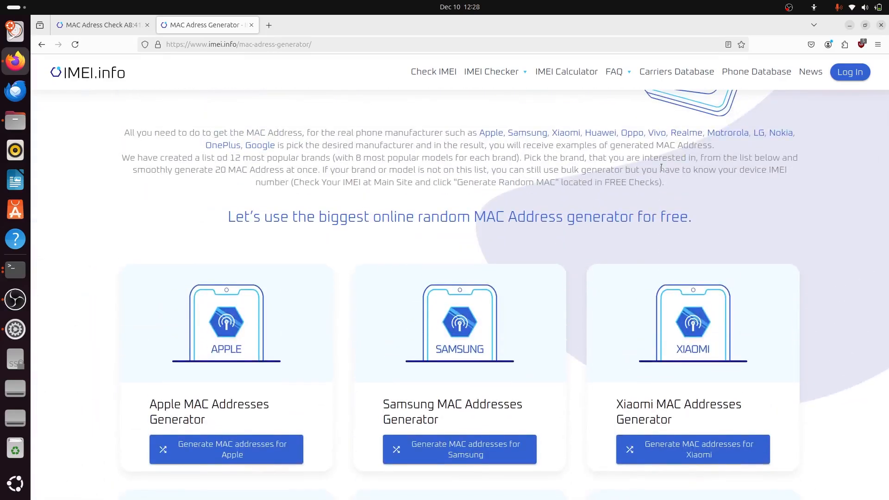
{"action": "scroll", "scroll_direction": "down", "scroll_amount": 3}
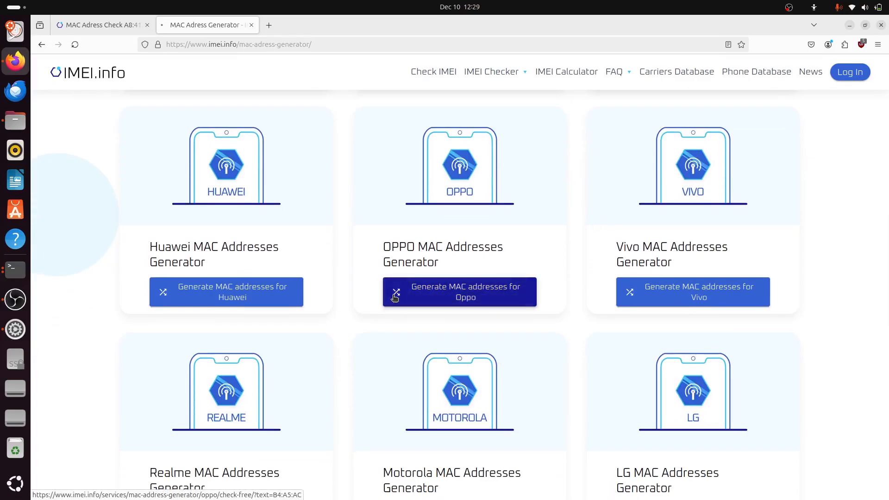
- Generate random OPPO MAC addresses, showing Modi GmbH in Germany with ten B4:A5:A9 addresses
{"action": "left_click", "coordinate": [460, 292]}
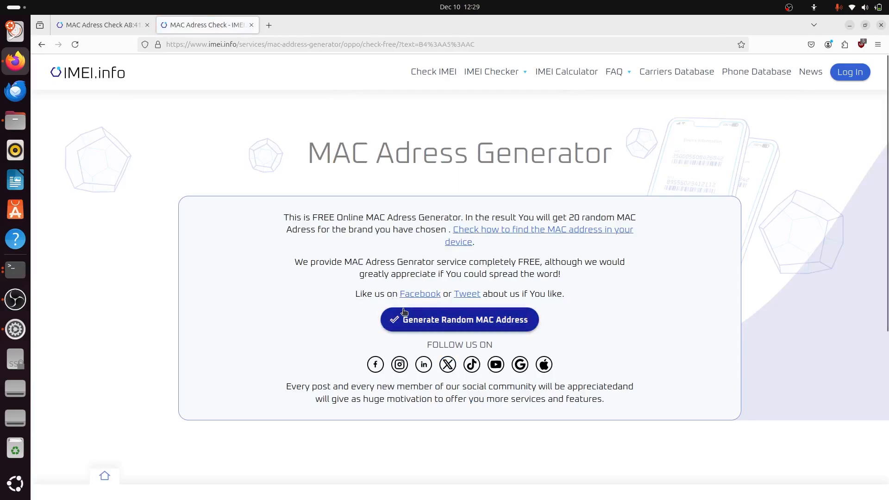
{"action": "left_click", "coordinate": [458, 319]}
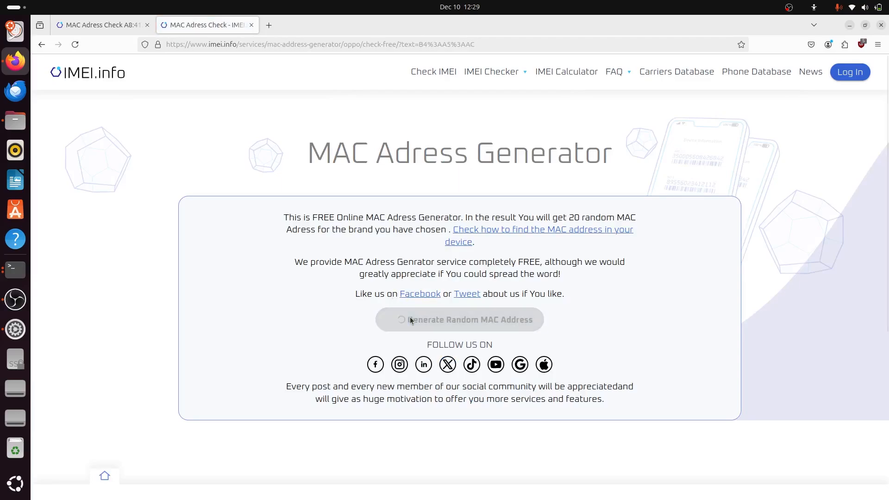
{"action": "left_click", "coordinate": [459, 319]}
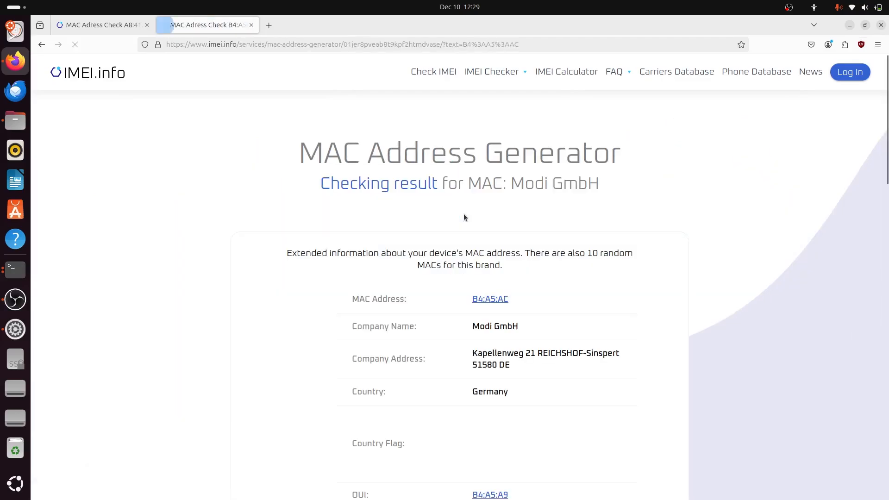
{"action": "scroll", "scroll_direction": "down", "scroll_amount": 3}
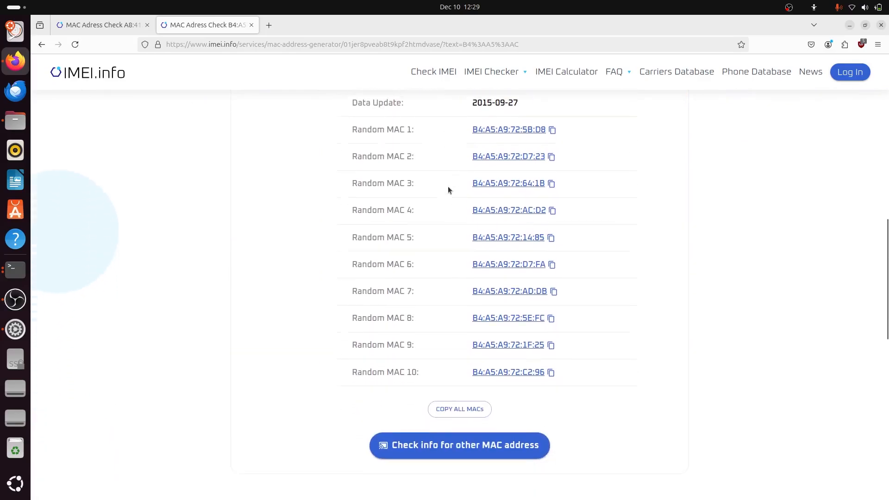
{"action": "scroll", "scroll_direction": "up", "scroll_amount": 3}
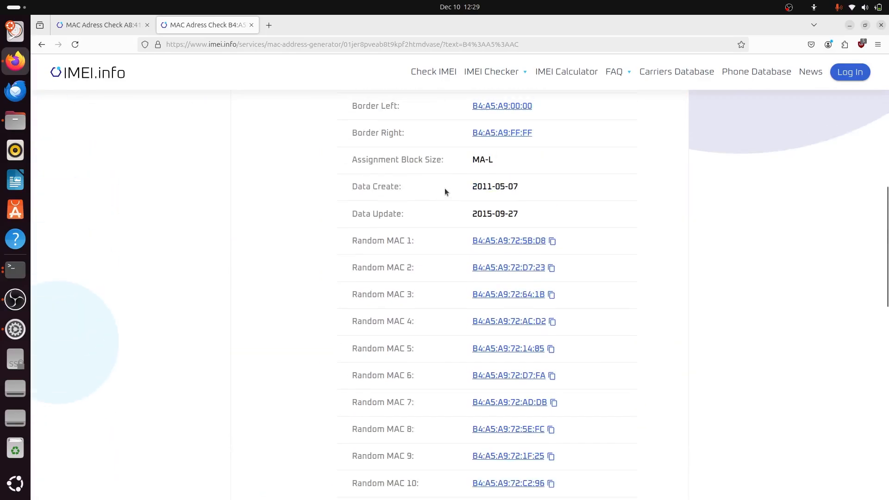
{"action": "scroll", "scroll_direction": "down", "scroll_amount": 3}
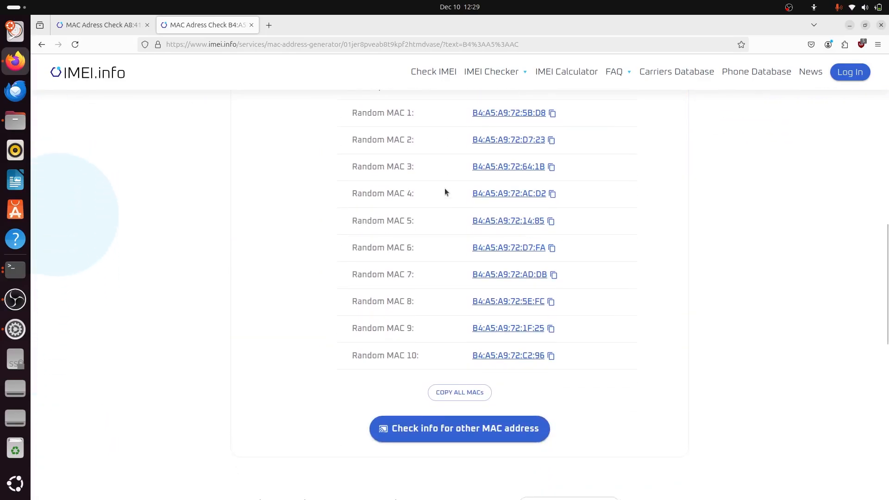
{"action": "scroll", "scroll_direction": "up", "scroll_amount": 3}
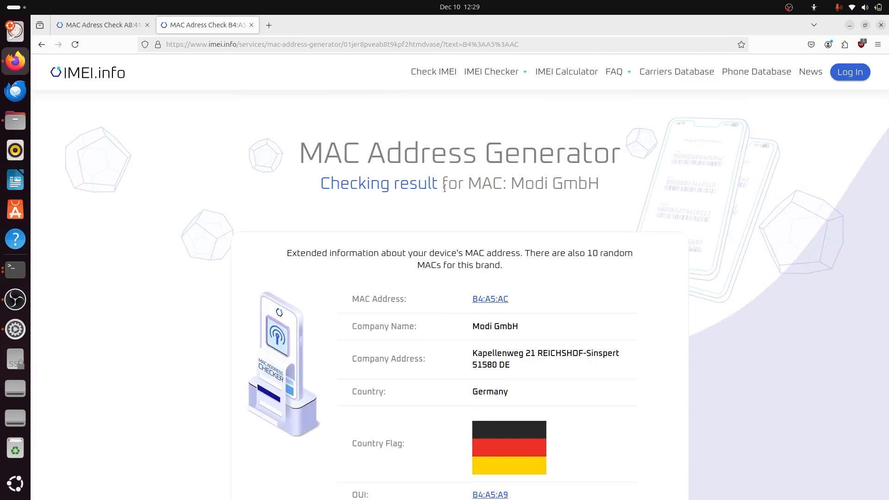